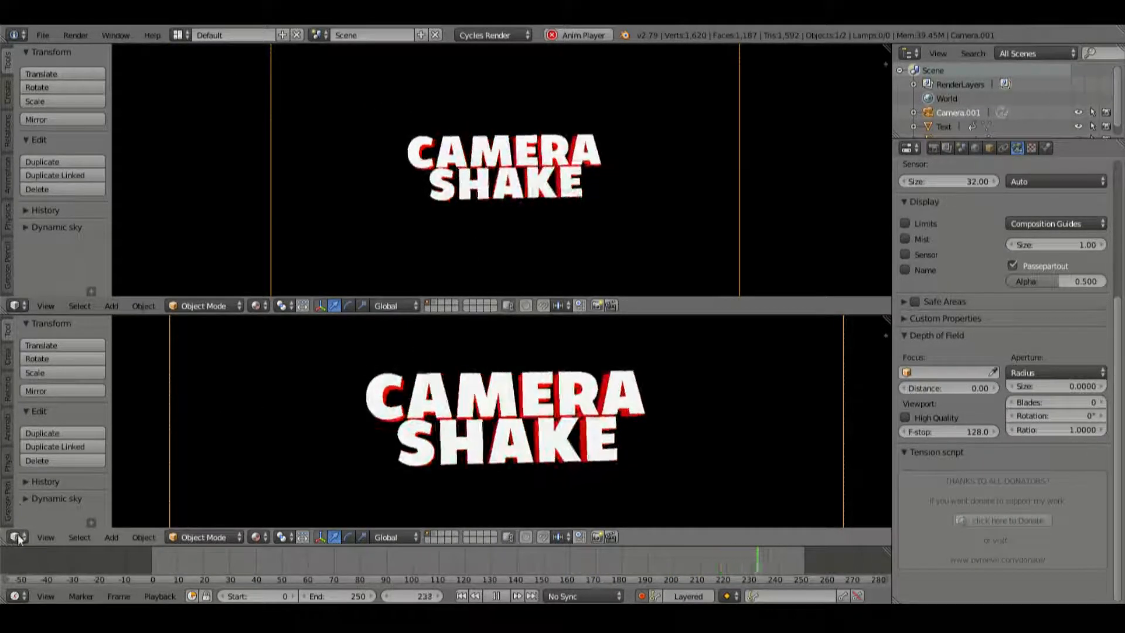
Step: Switch the lower 3D View's editor type to the Graph Editor
click(16, 536)
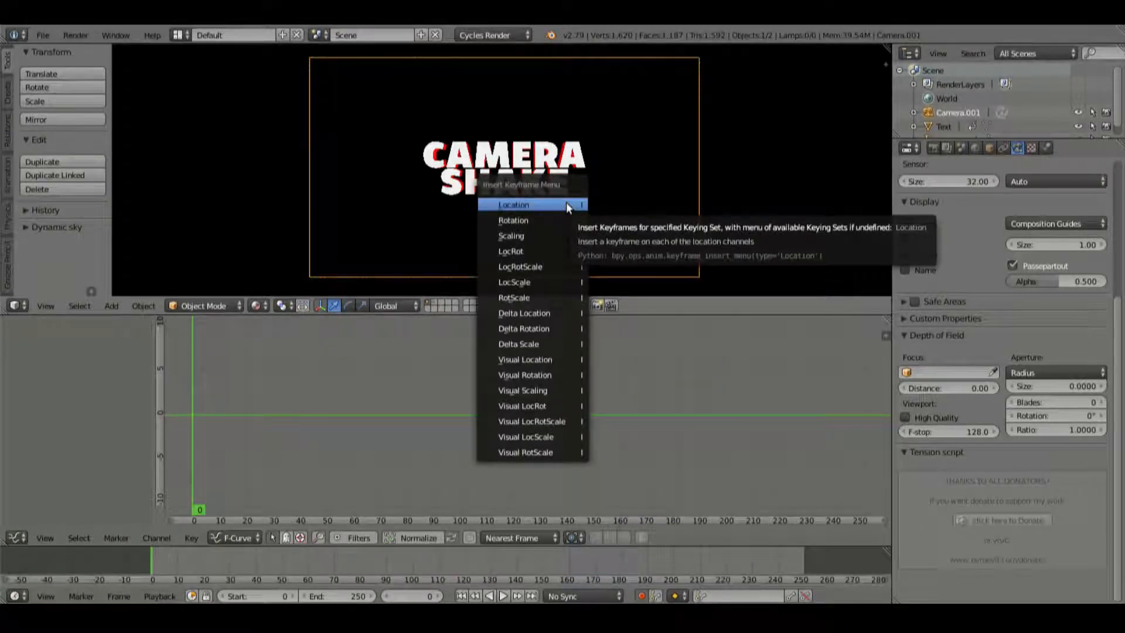
mouse_move(530, 252)
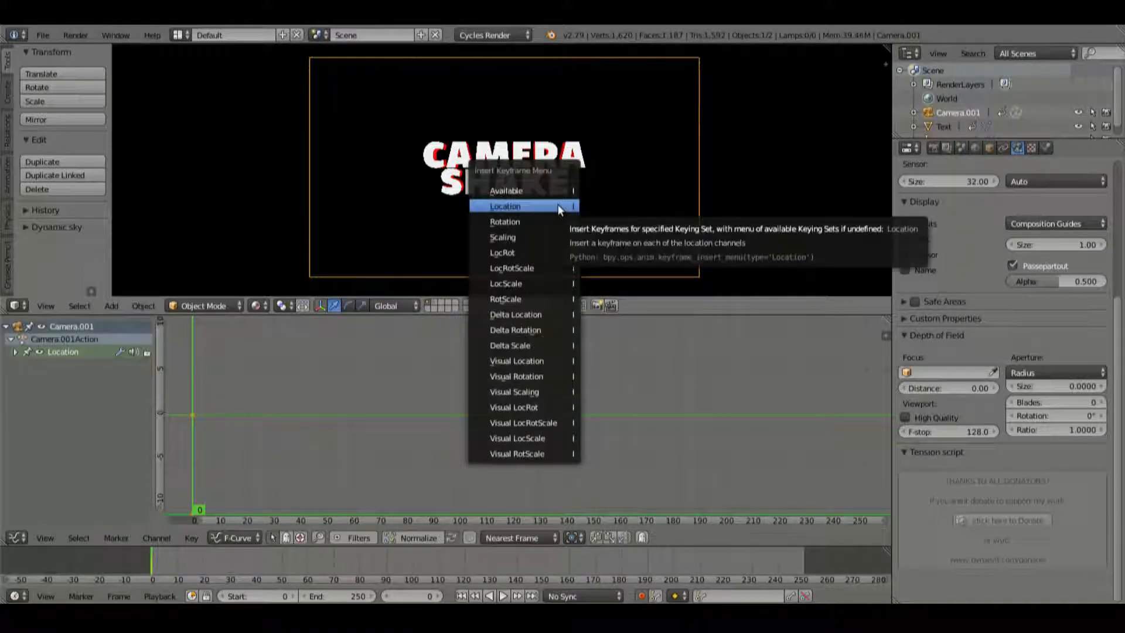
Step: Keyframe the camera's rotation and expand the X/Y/Z Location and Euler Rotation channels
click(505, 220)
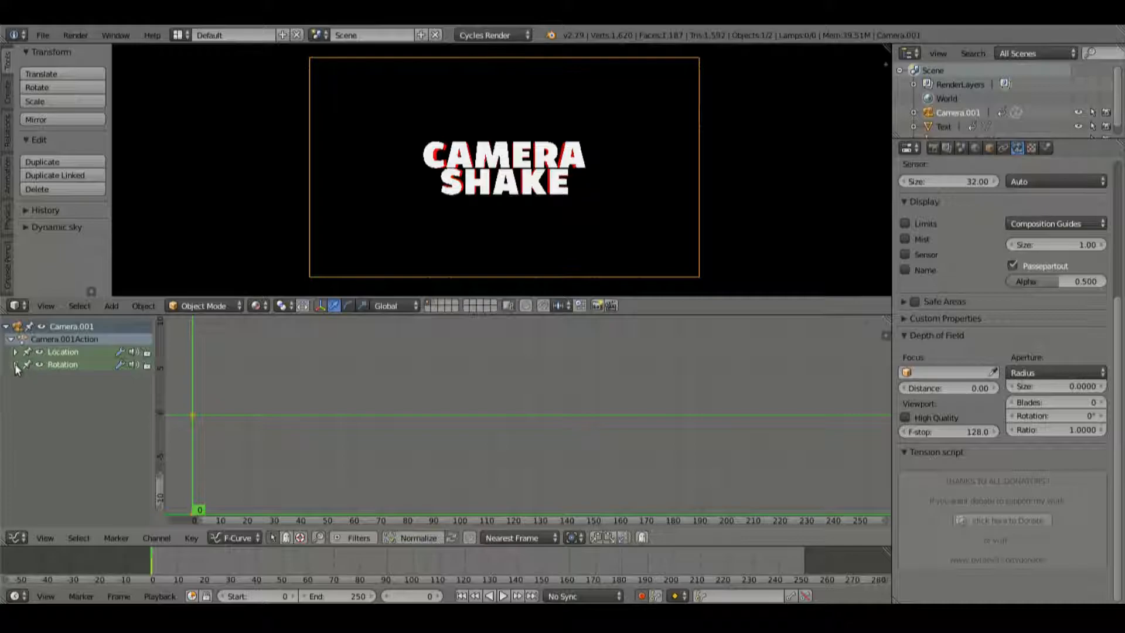
click(16, 351)
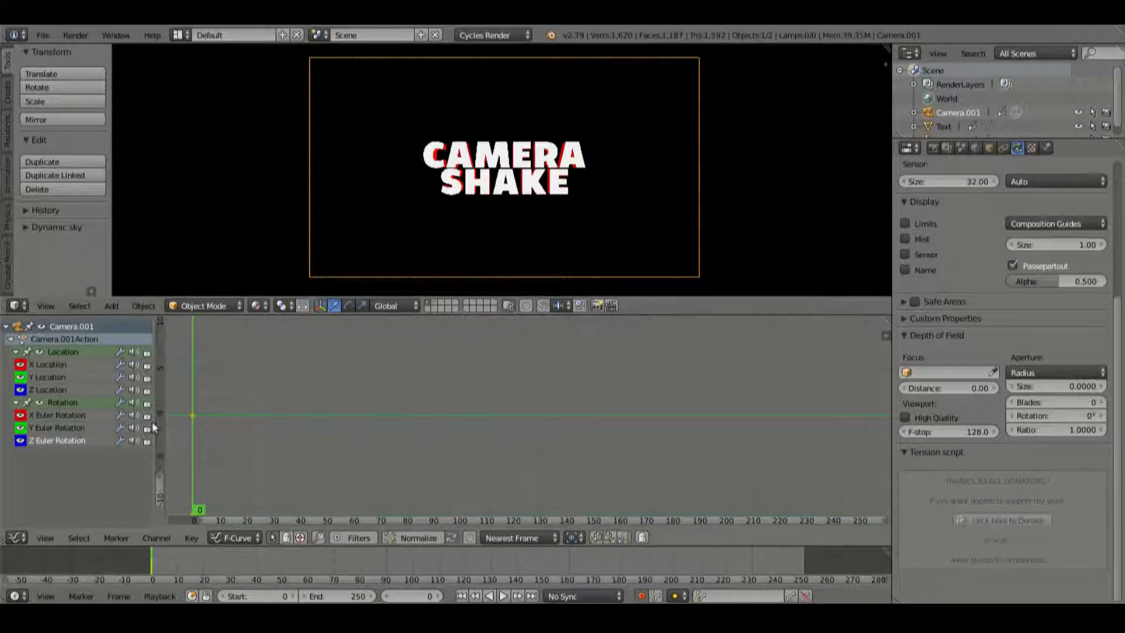
mouse_move(746, 338)
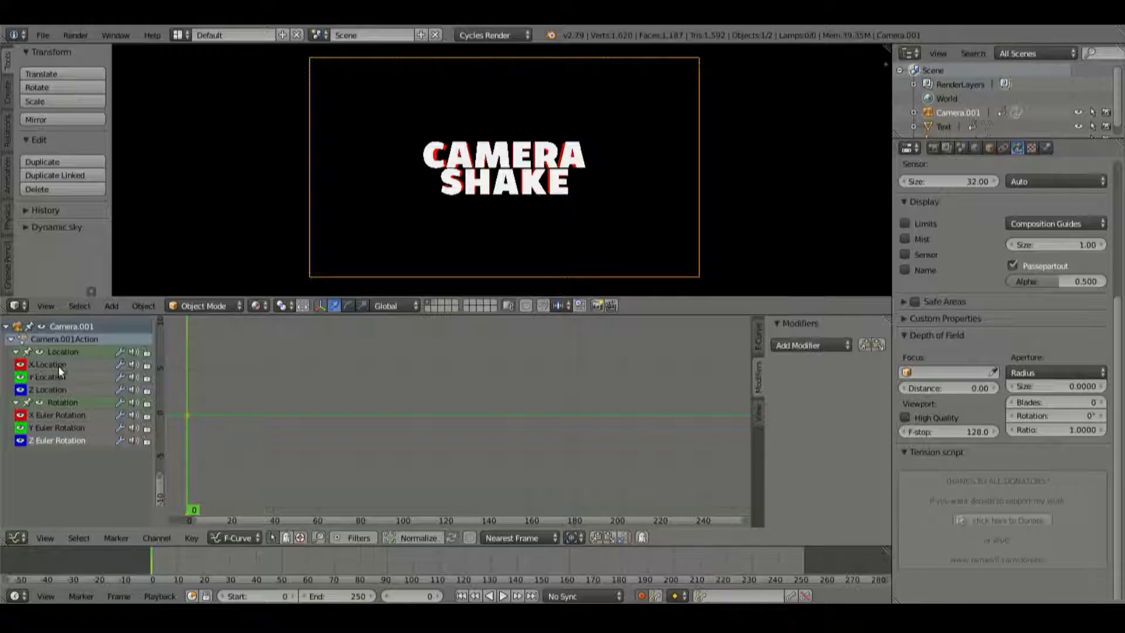
Step: Add a Noise modifier to the X Location curve and play back to preview the shake
click(809, 345)
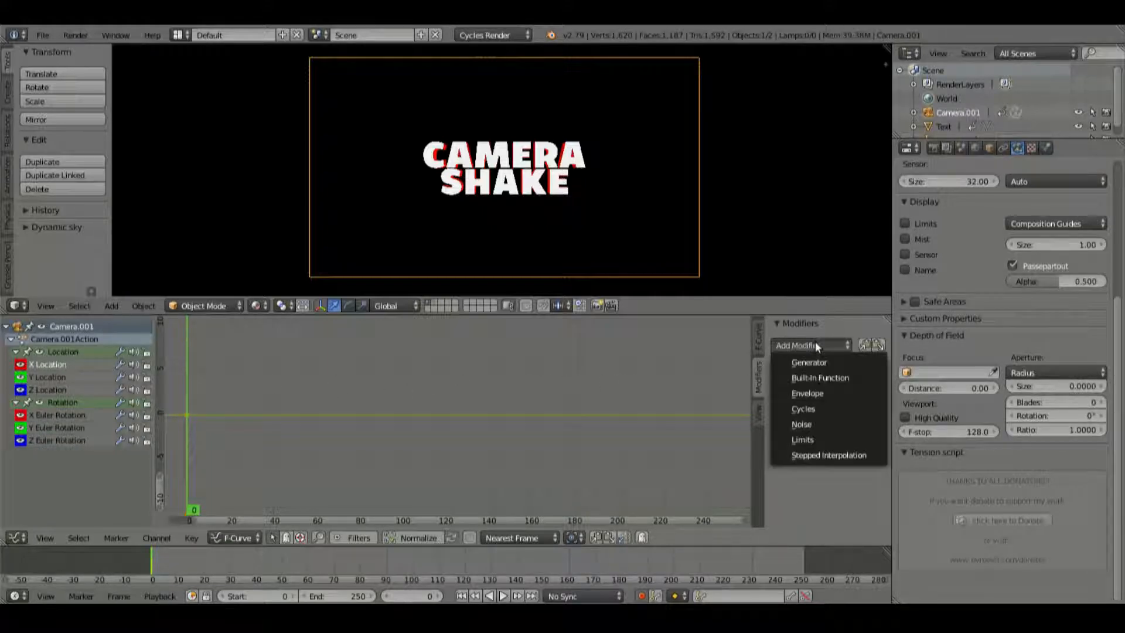
click(801, 423)
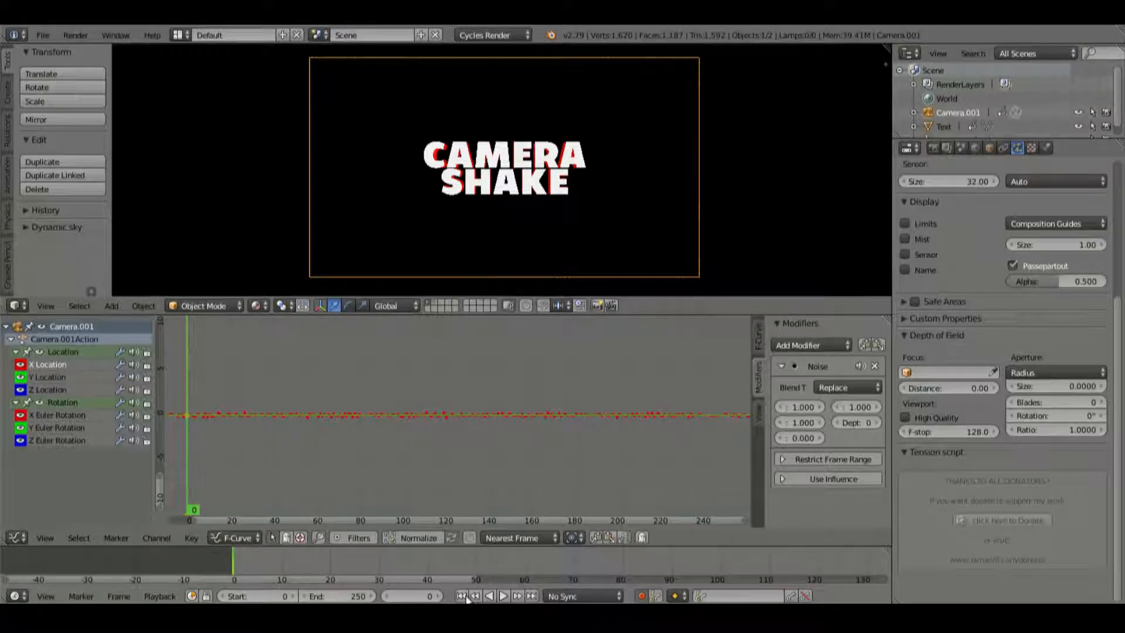
click(502, 596)
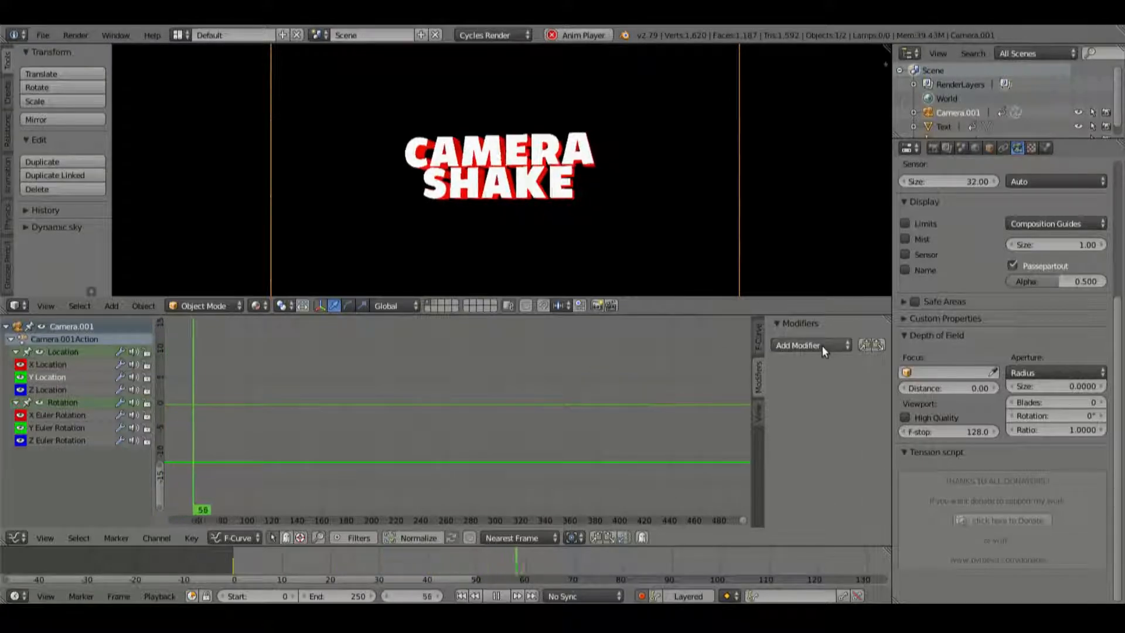
Step: Add scale-50 Noise modifiers to the Y Location and Z Location curves
click(812, 346)
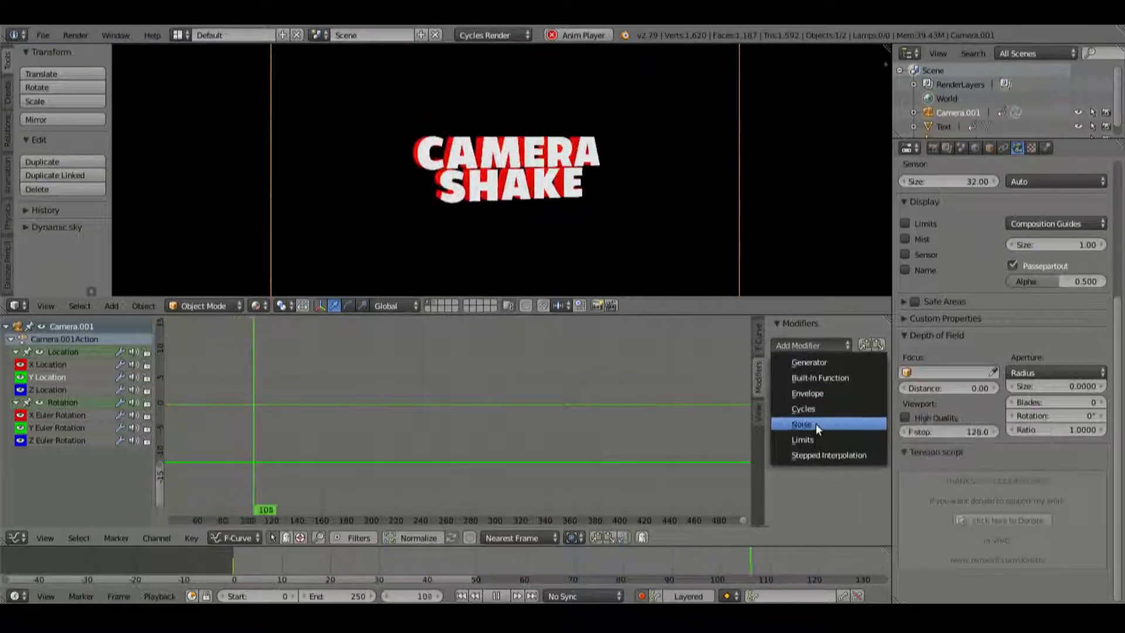
click(802, 425)
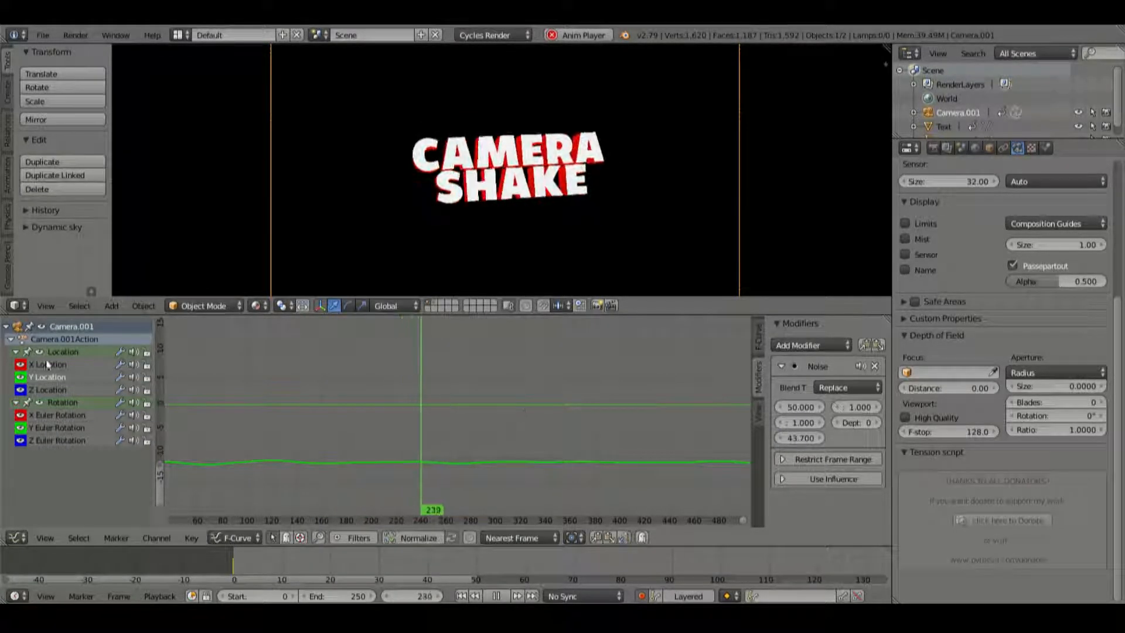
click(812, 345)
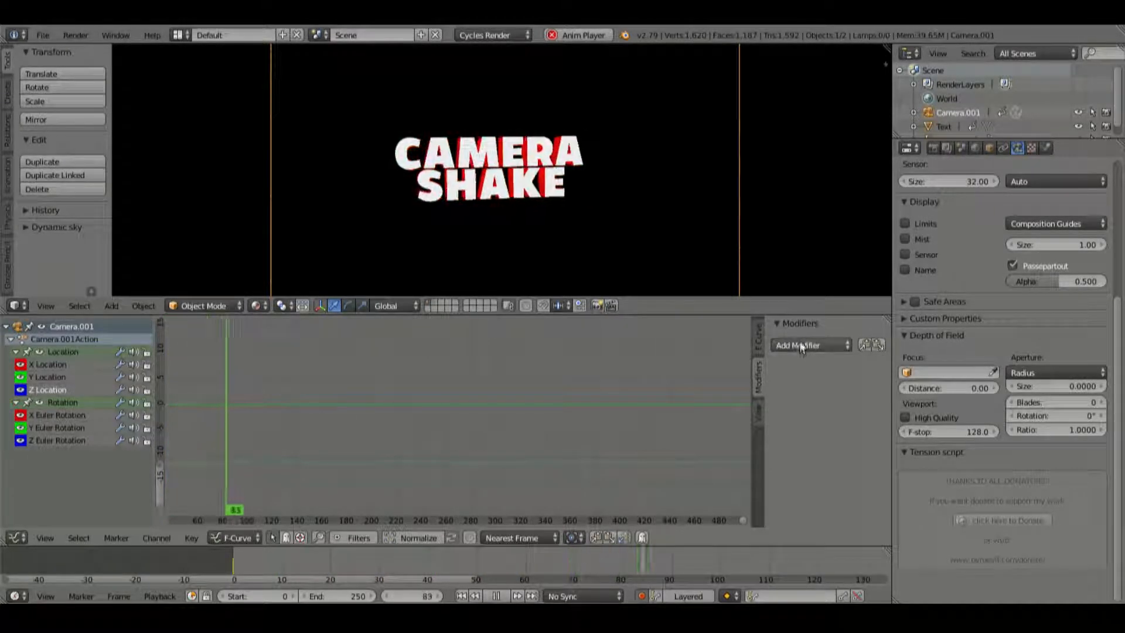
click(807, 345)
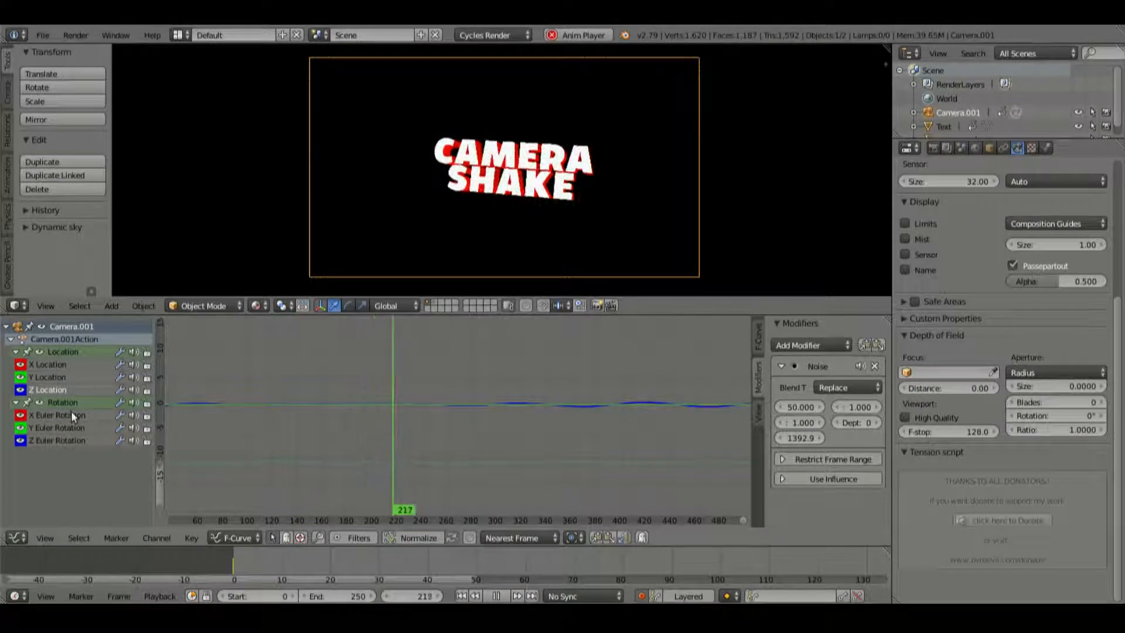
Step: Add a Noise modifier to X Euler Rotation with scale 50 and strength 0.5
click(810, 345)
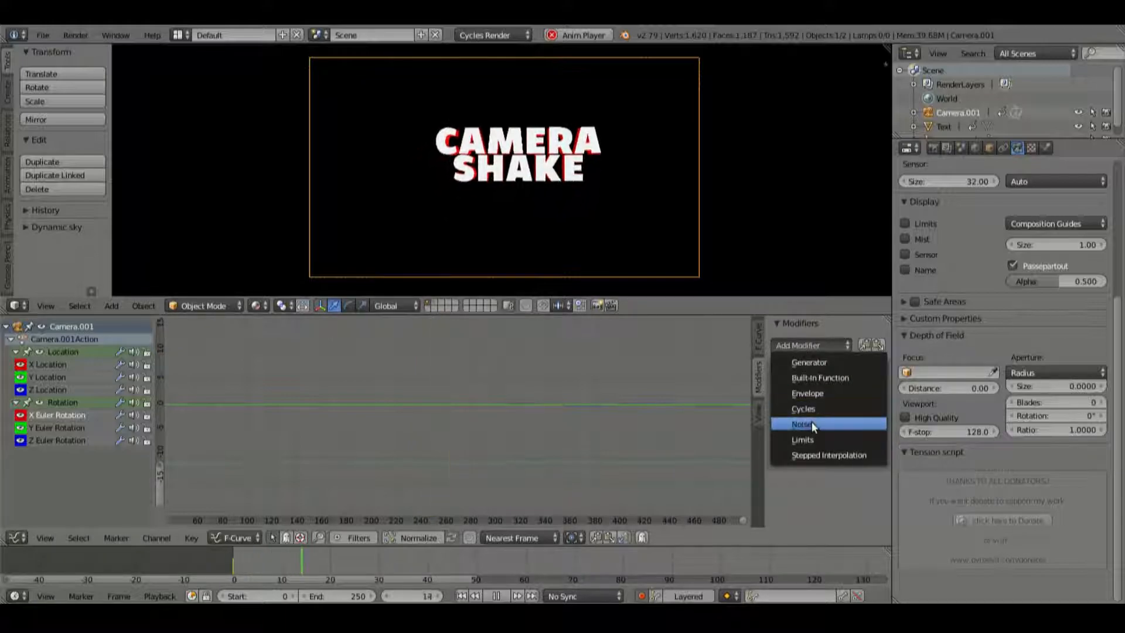
click(801, 424)
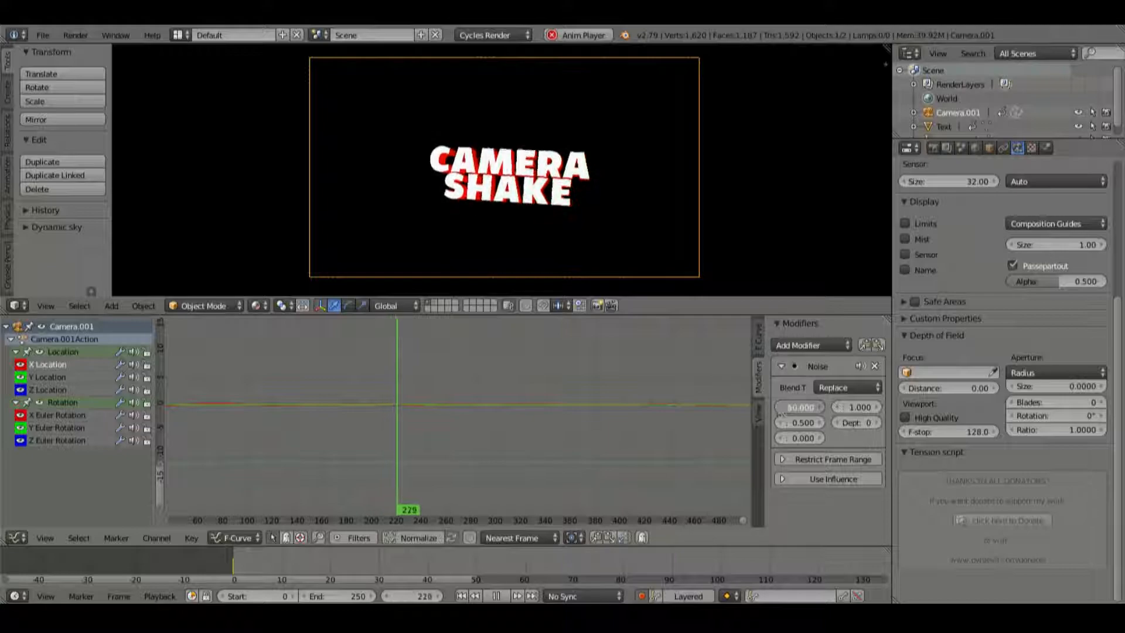
Step: Add Noise modifiers to the Y and Z Euler Rotation curves
click(411, 595)
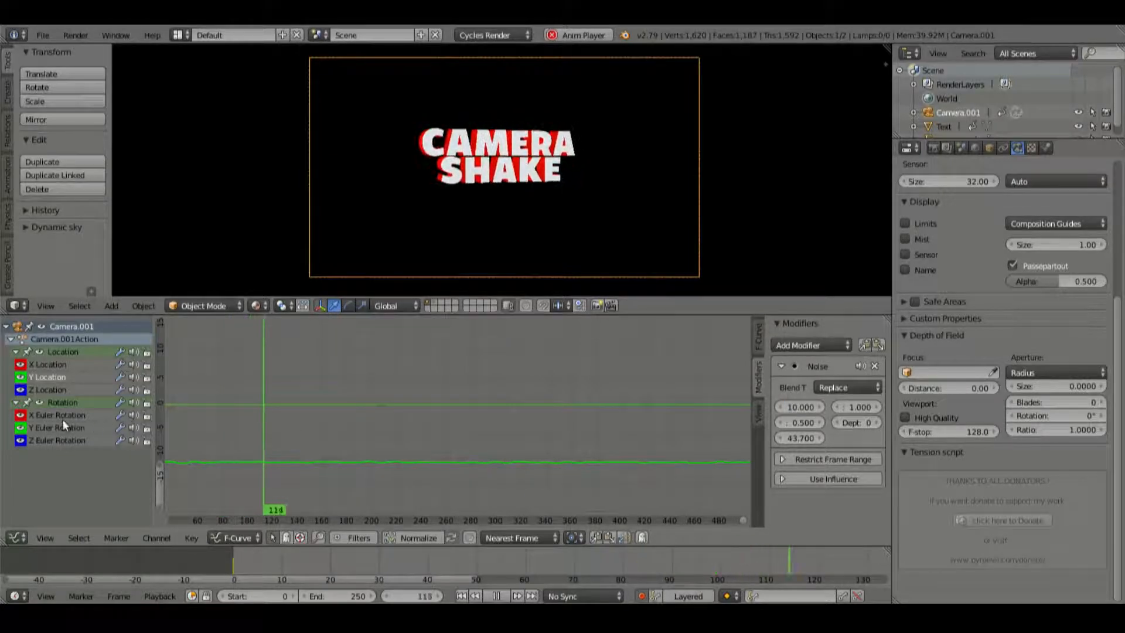
click(811, 344)
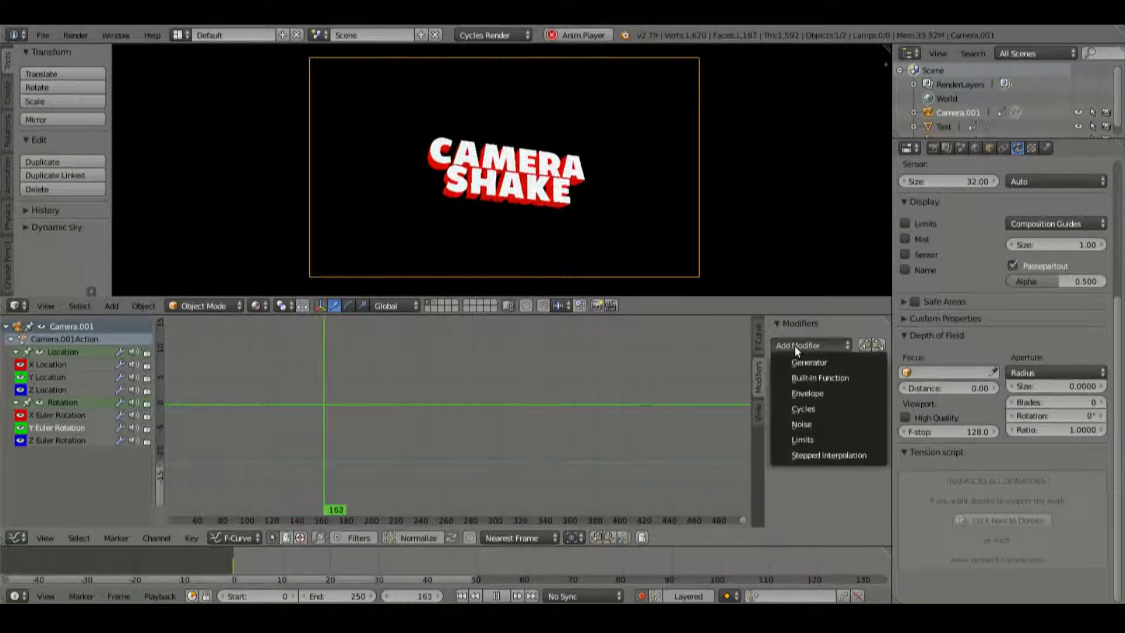
click(801, 424)
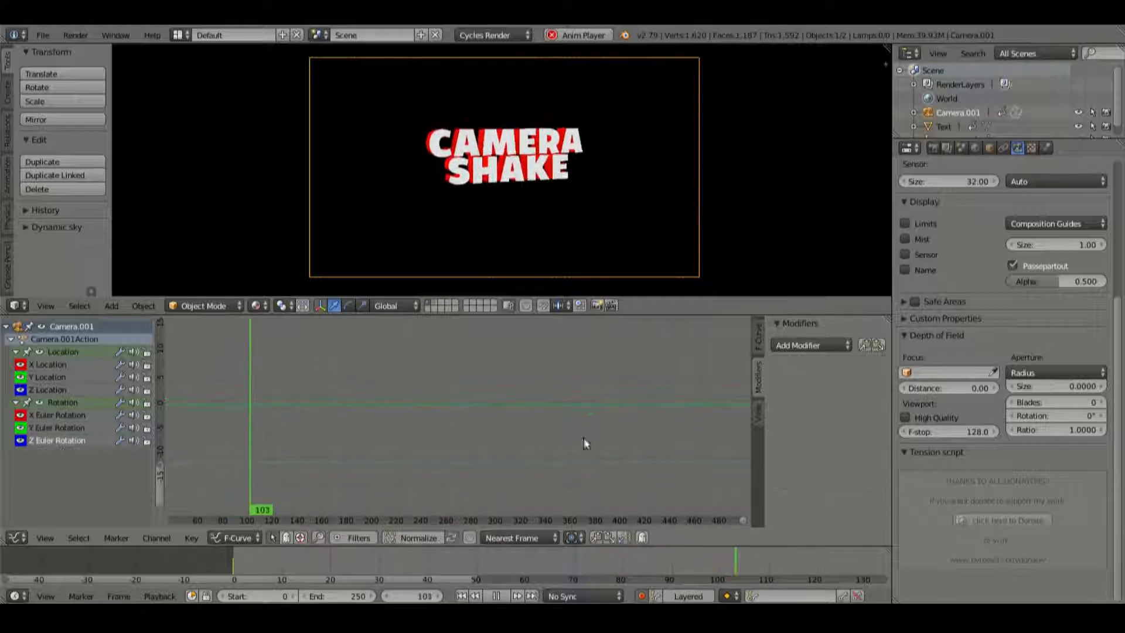
click(811, 345)
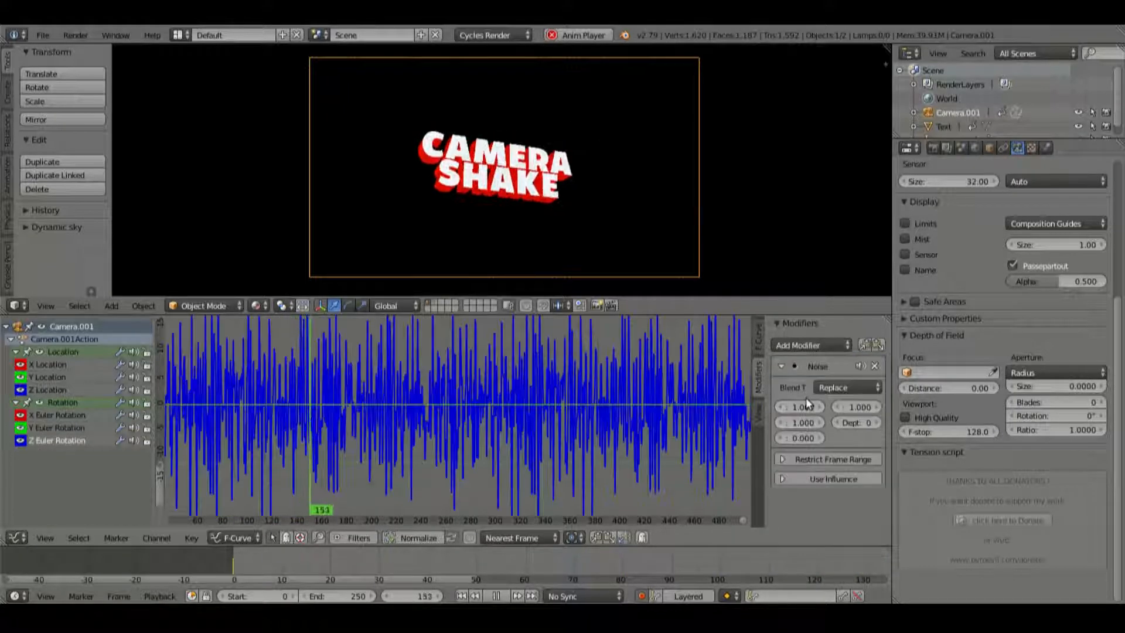